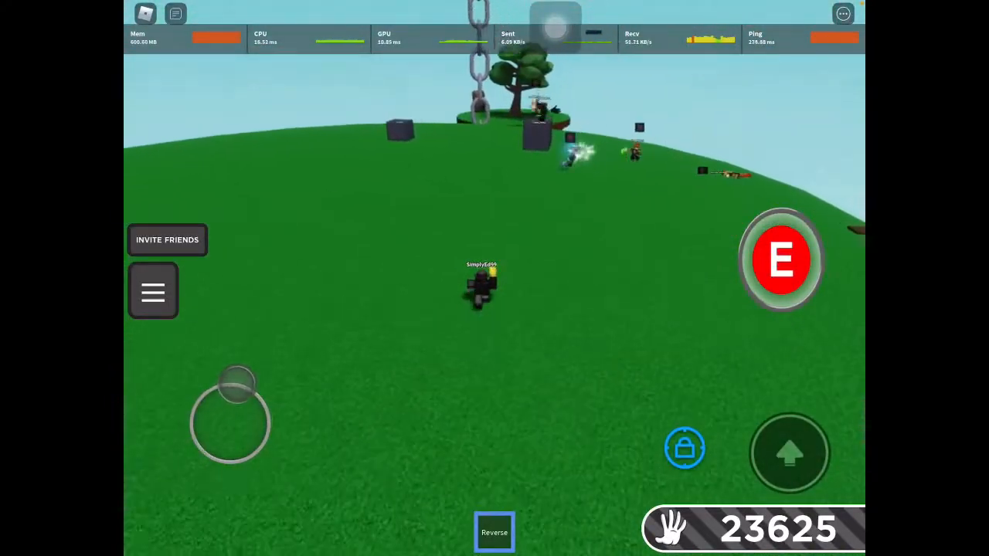
Run the avatar across the grassy arena toward the dark cube and the other players
click(781, 260)
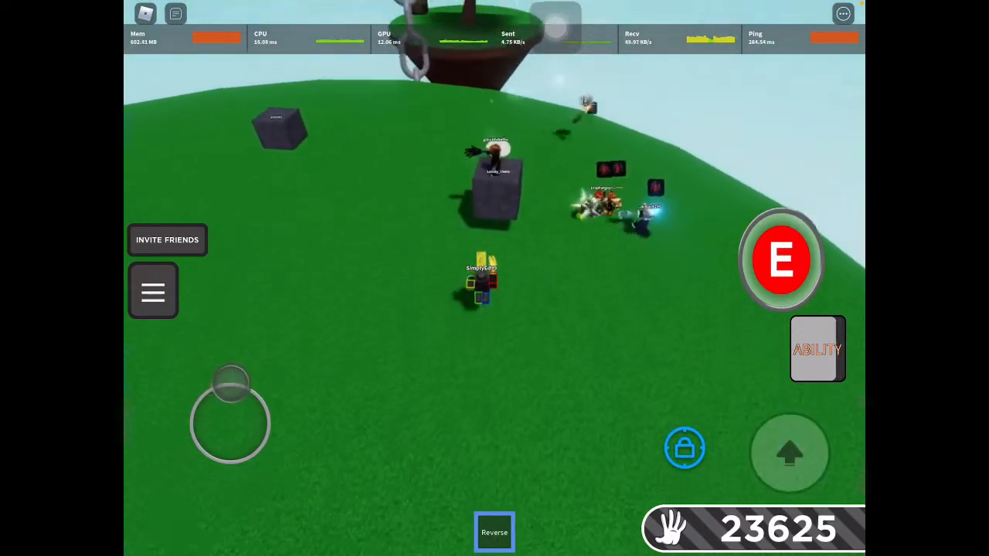